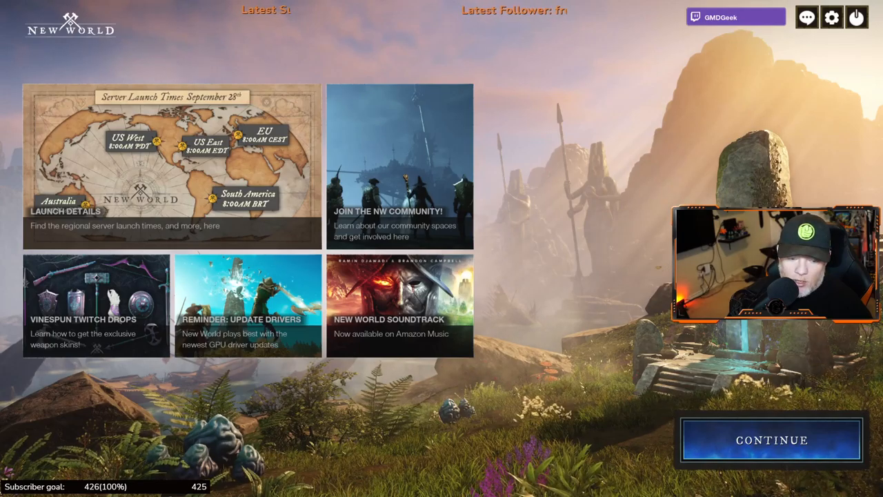
Search the Windows Start menu for 'powershell'
{"action": "left_click", "coordinate": [8, 490]}
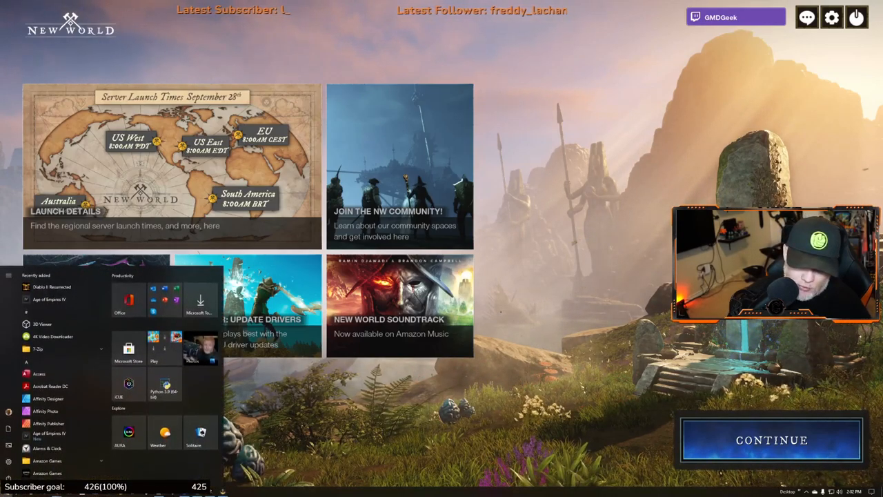
{"action": "type", "text": "powershell"}
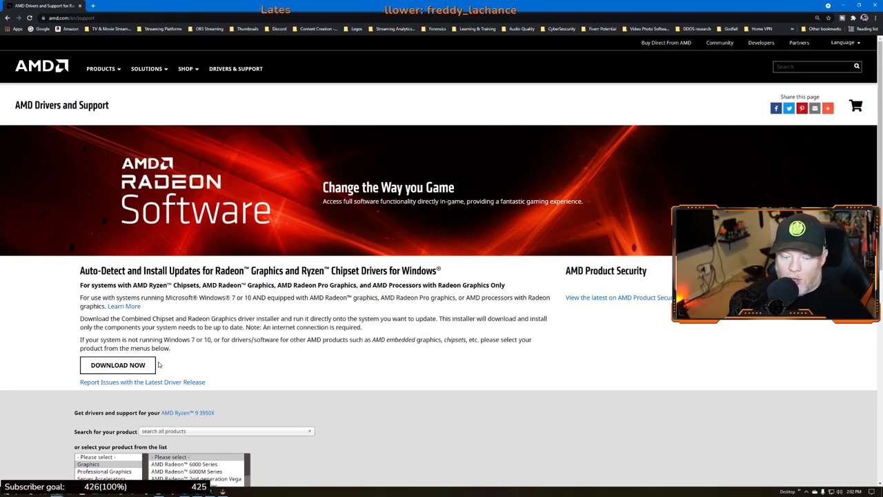
Browse the Radeon driver product list, then return to the New World window
{"action": "scroll", "scroll_direction": "down", "scroll_amount": 3}
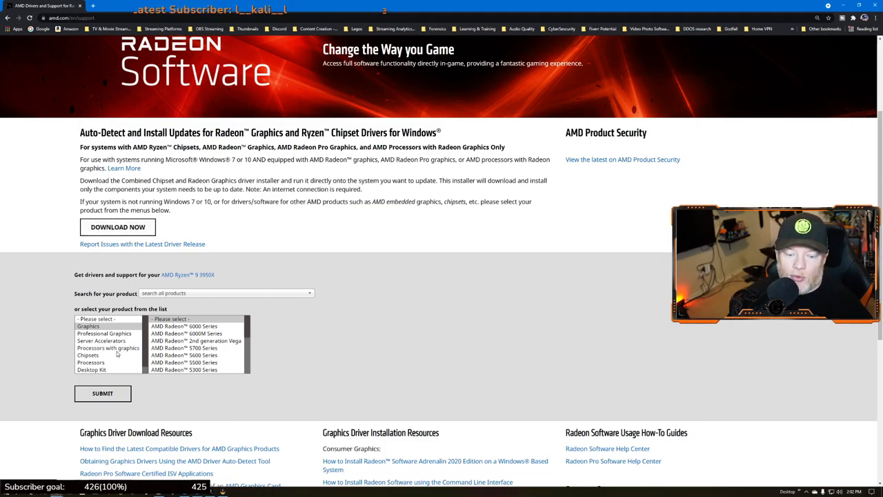
{"action": "left_click", "coordinate": [226, 293]}
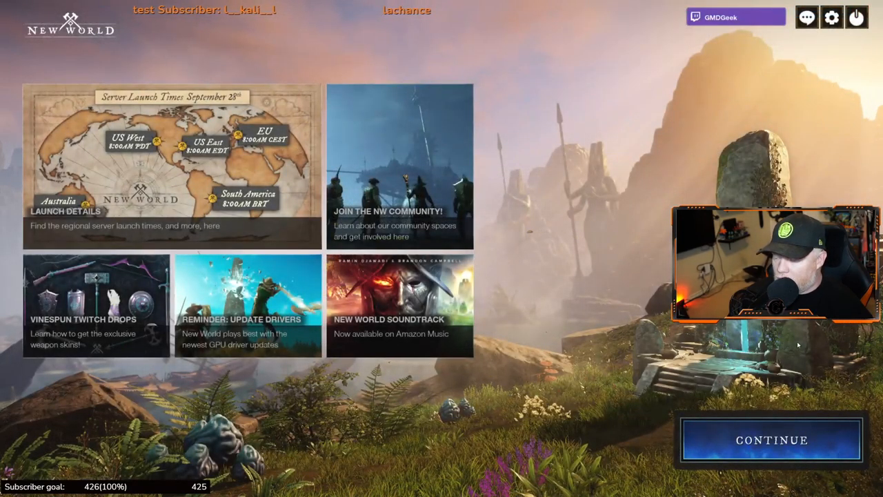
Open the game settings to the Preferences page with language, subtitles and bandwidth mode
{"action": "left_click", "coordinate": [831, 16]}
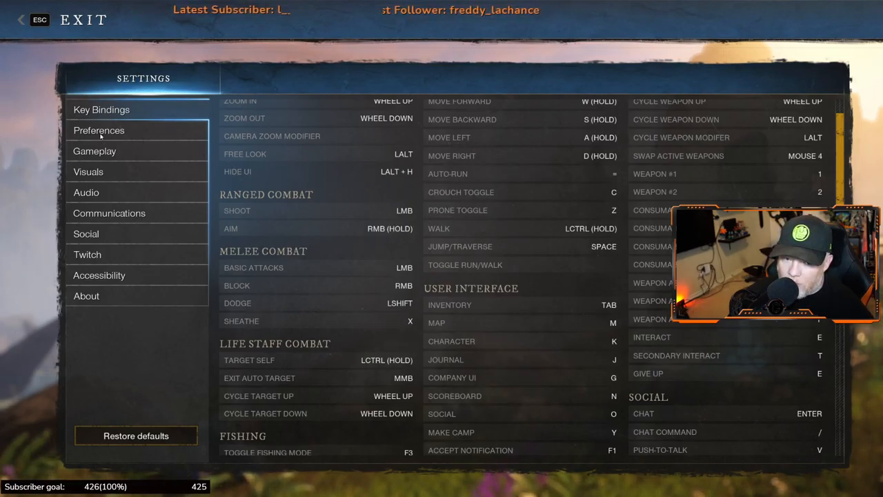
{"action": "left_click", "coordinate": [100, 129]}
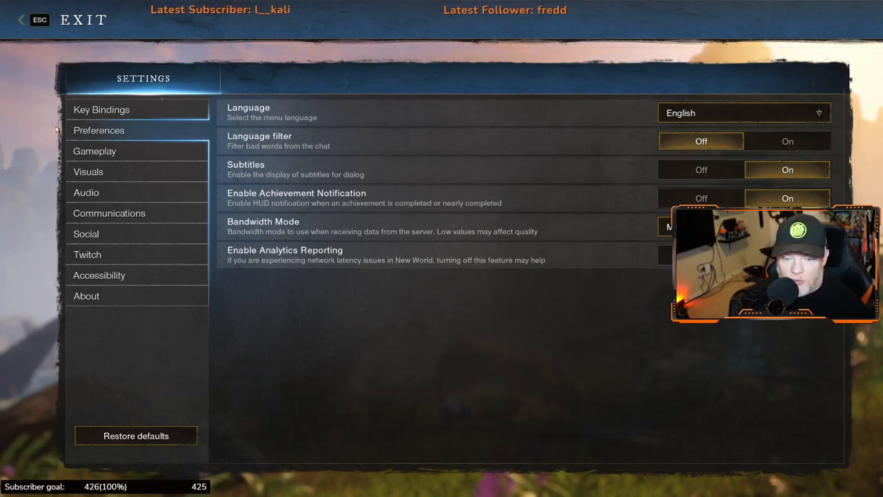
Review the Visuals settings: window mode, resolution, brightness and High graphics quality
{"action": "left_click", "coordinate": [94, 150]}
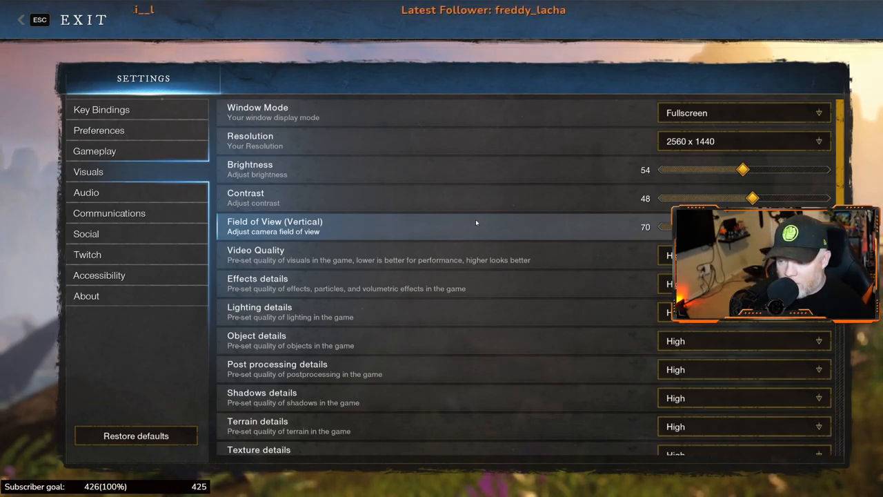
{"action": "scroll", "scroll_direction": "down", "scroll_amount": 3}
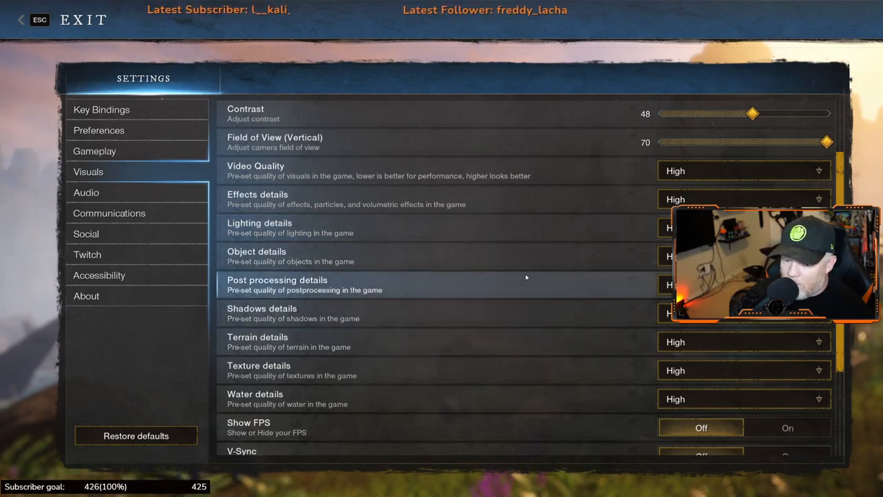
{"action": "mouse_move", "coordinate": [510, 320]}
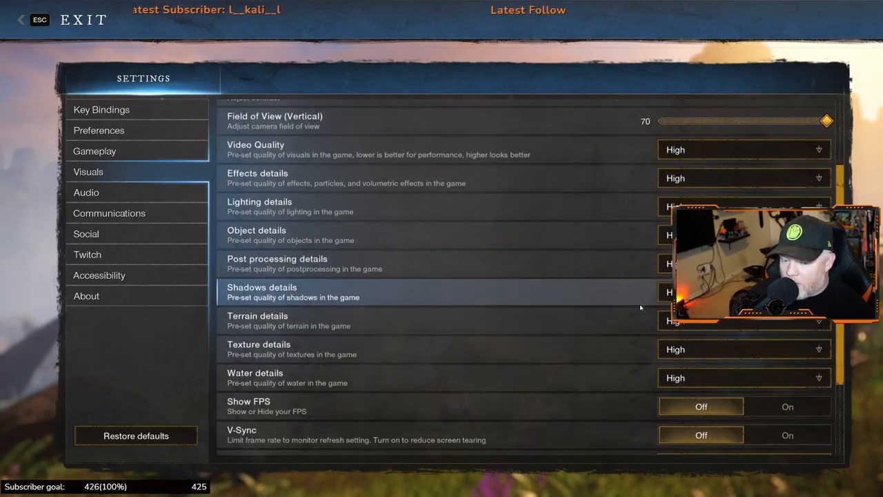
{"action": "scroll", "scroll_direction": "down", "scroll_amount": 3}
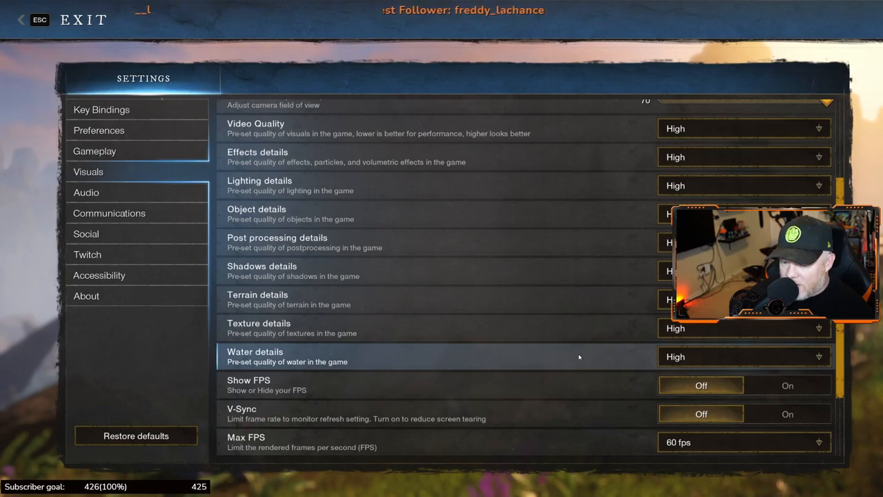
{"action": "scroll", "scroll_direction": "down", "scroll_amount": 3}
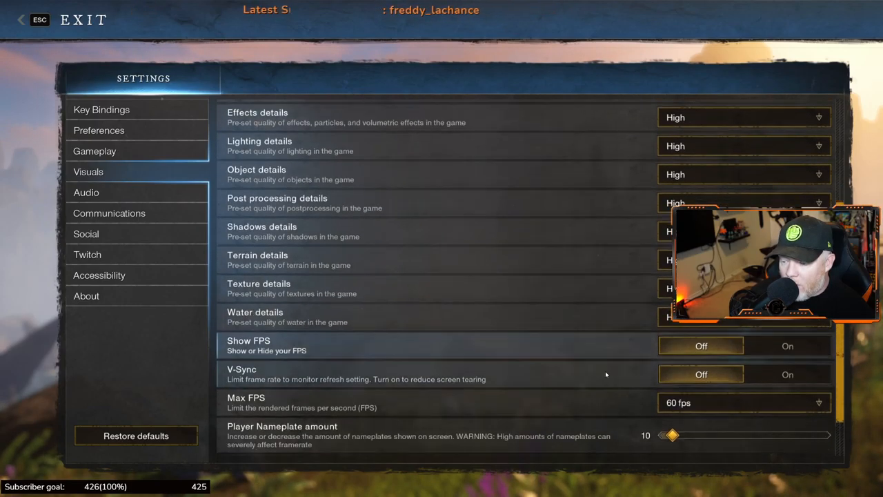
{"action": "scroll", "scroll_direction": "down", "scroll_amount": 3}
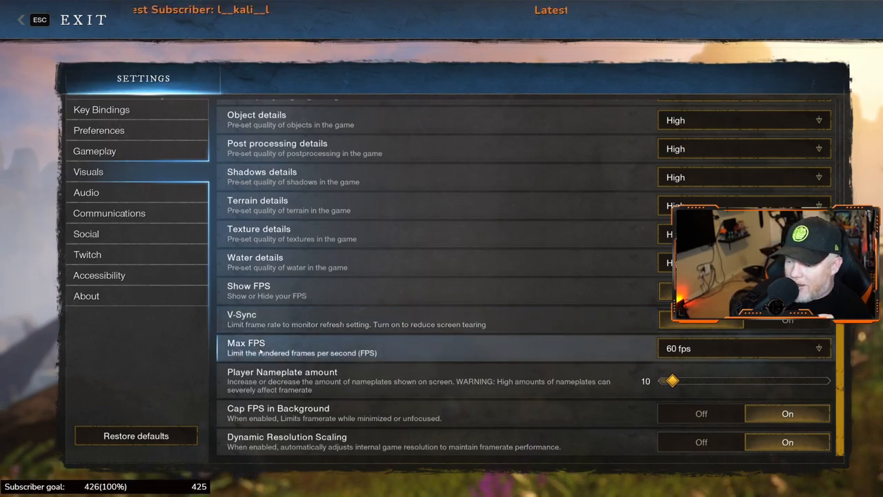
{"action": "left_click", "coordinate": [744, 348]}
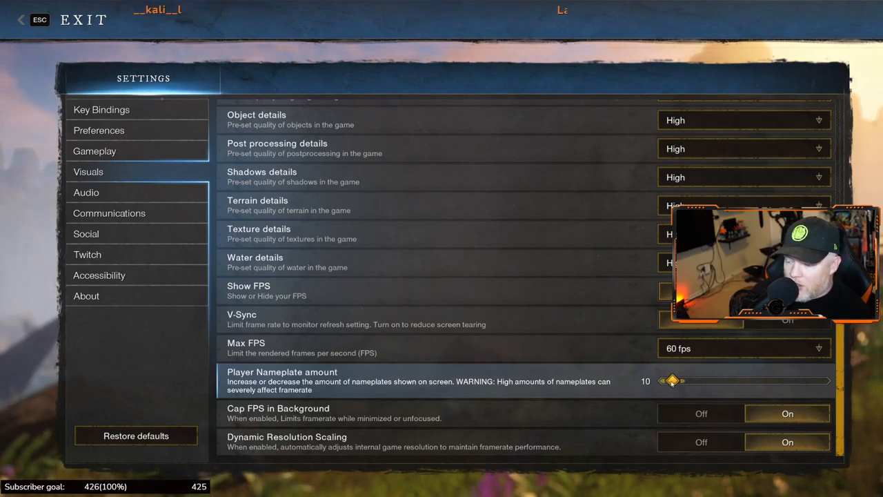
{"action": "left_click_drag", "start_coordinate": [674, 381], "coordinate": [665, 381]}
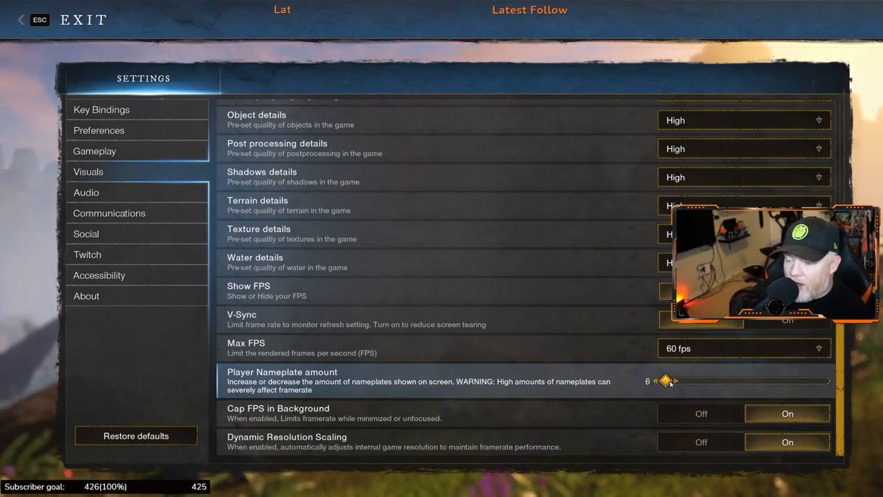
{"action": "left_click_drag", "start_coordinate": [665, 381], "coordinate": [678, 381]}
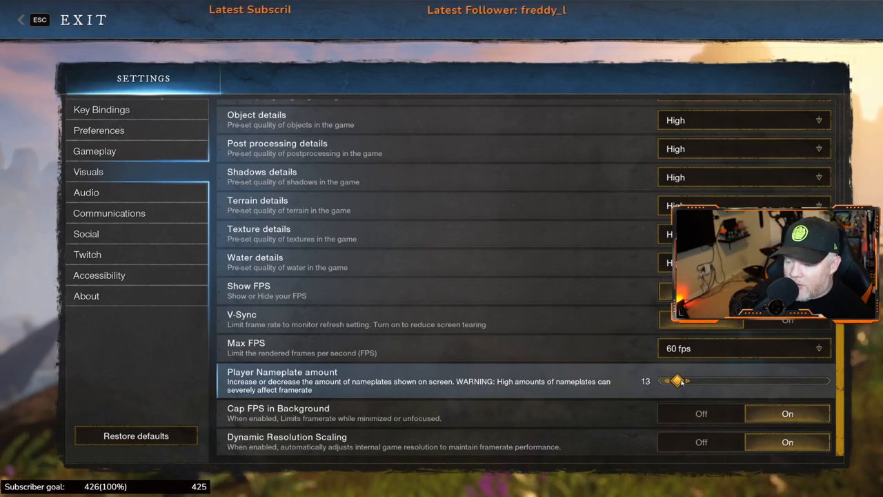
{"action": "left_click_drag", "start_coordinate": [678, 381], "coordinate": [671, 381]}
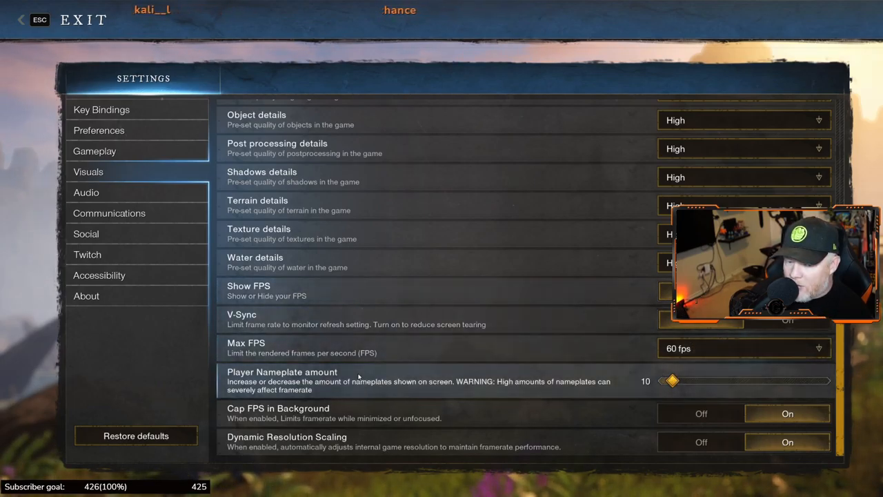
Review the Key Bindings list, then move to the Gameplay settings page
{"action": "left_click", "coordinate": [102, 110]}
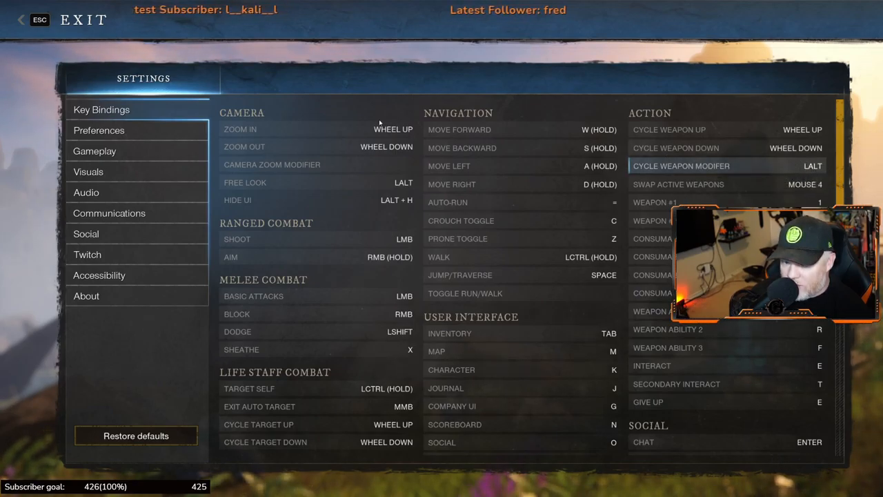
{"action": "left_click", "coordinate": [100, 130]}
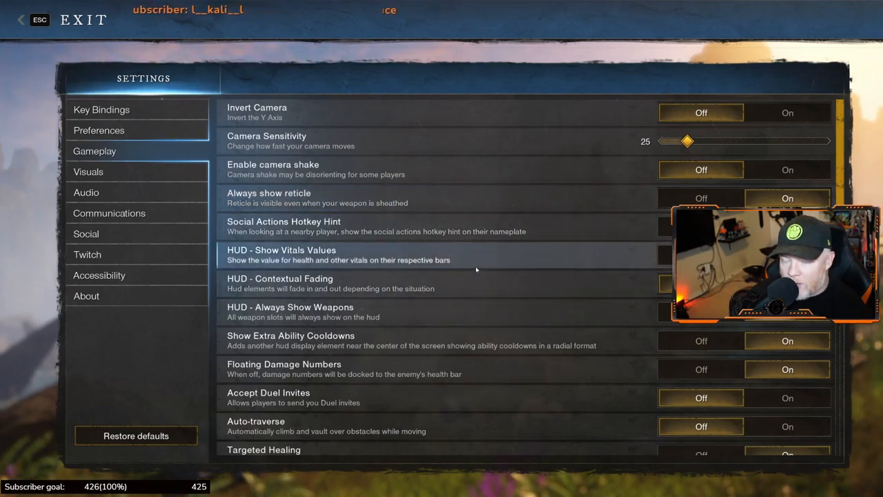
{"action": "mouse_move", "coordinate": [365, 215]}
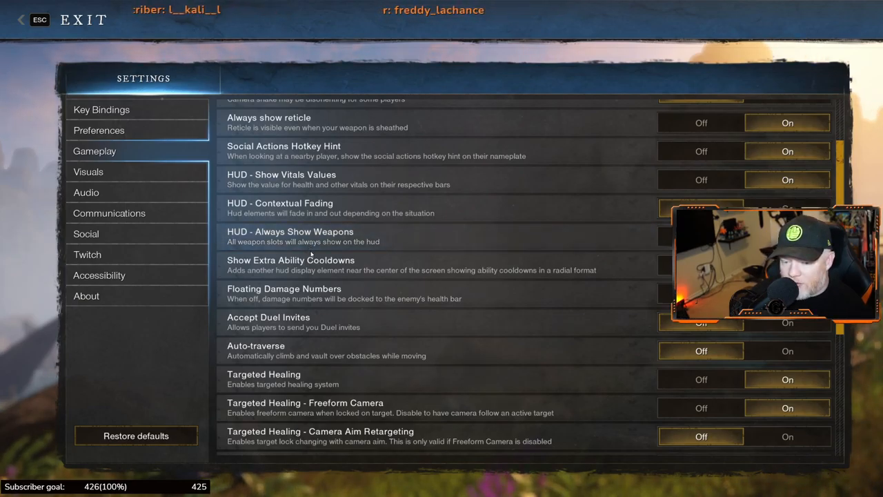
Scroll through Gameplay and Visuals options and keep Window Mode on Fullscreen
{"action": "scroll", "scroll_direction": "down", "scroll_amount": 3}
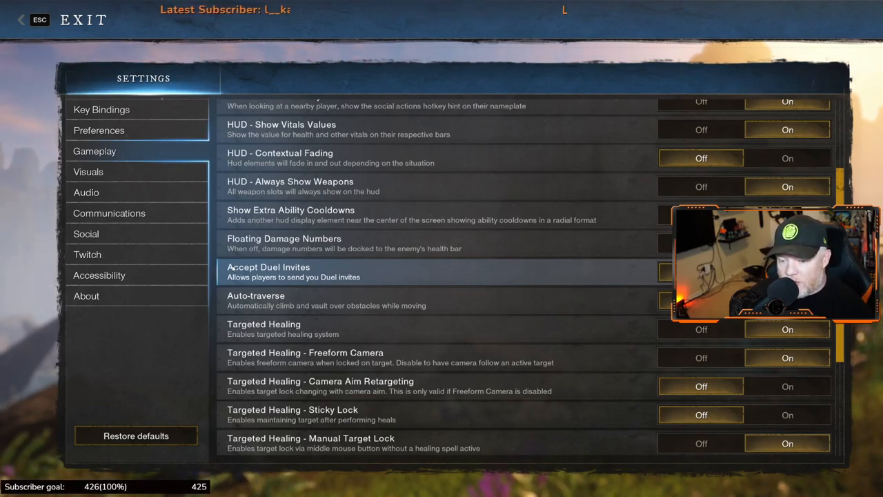
{"action": "mouse_move", "coordinate": [563, 273]}
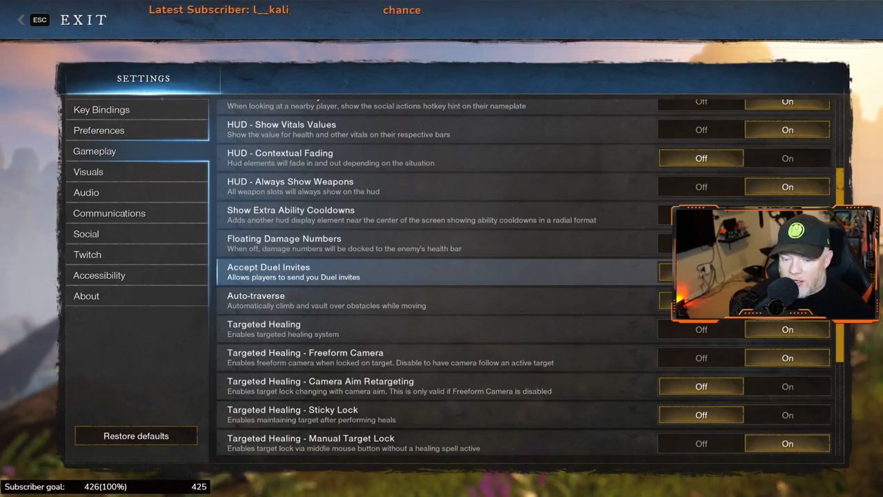
{"action": "scroll", "scroll_direction": "down", "scroll_amount": 3}
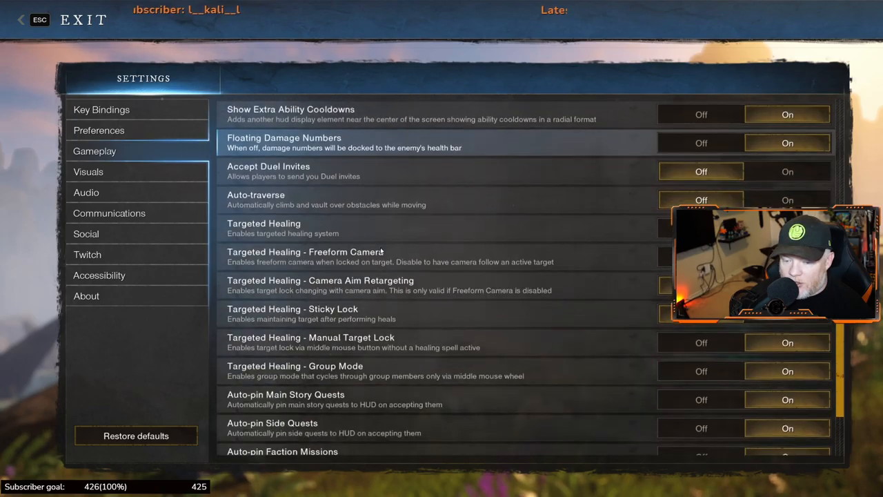
{"action": "scroll", "scroll_direction": "down", "scroll_amount": 3}
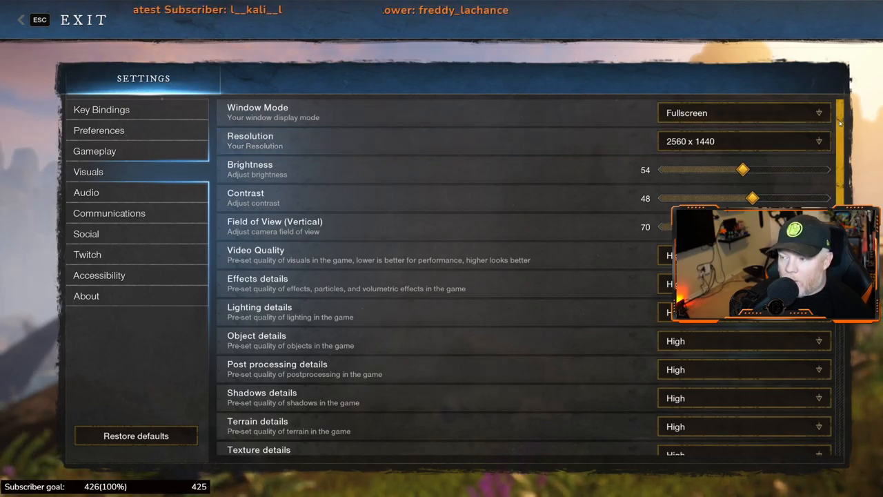
{"action": "left_click", "coordinate": [744, 113]}
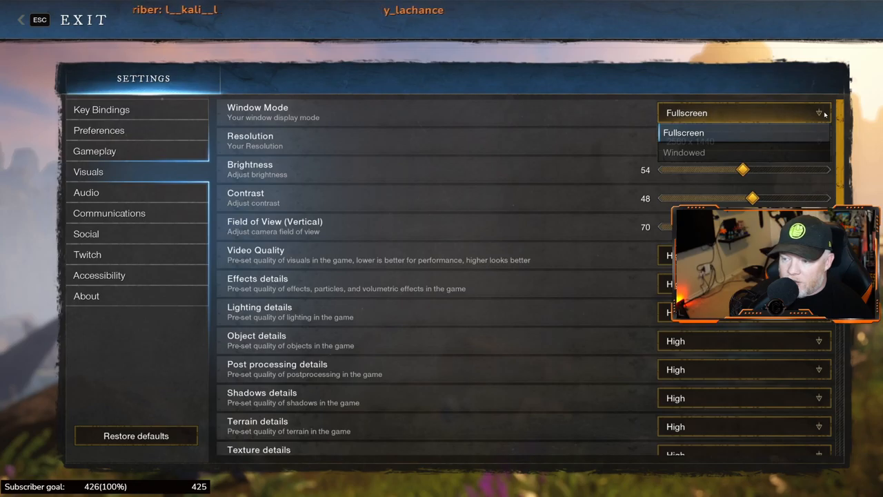
{"action": "left_click", "coordinate": [683, 133]}
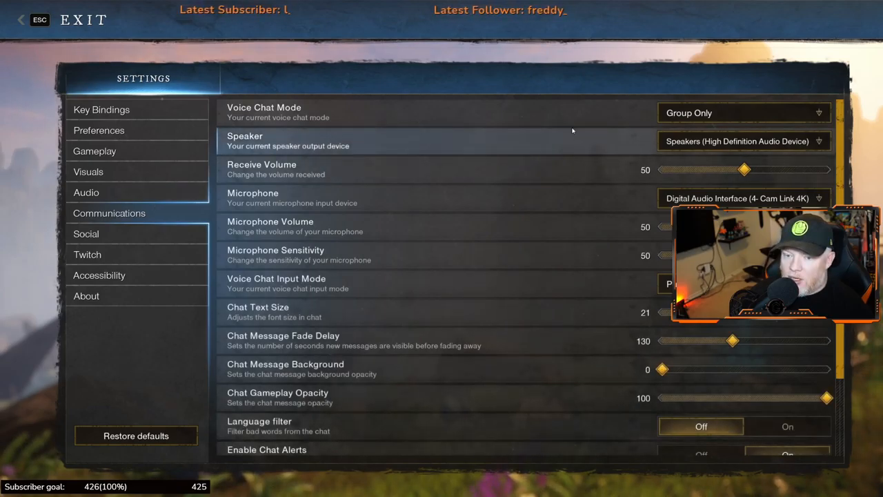
{"action": "mouse_move", "coordinate": [381, 129]}
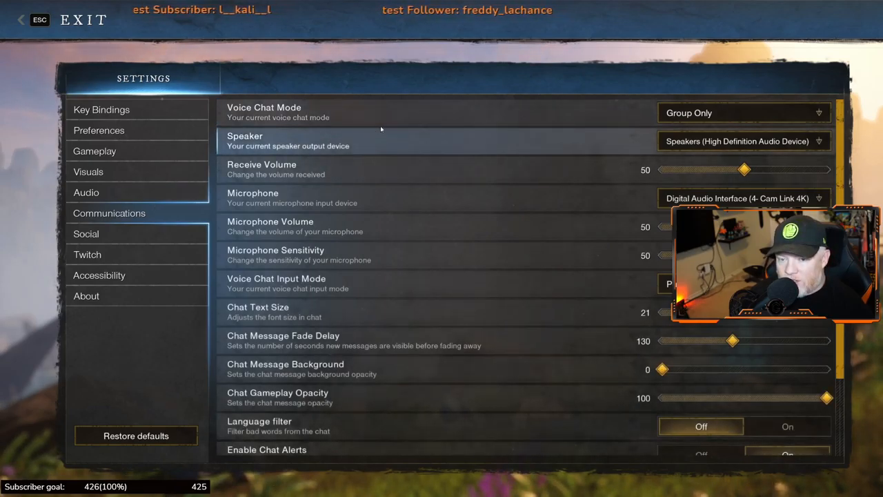
Keep Voice Chat Mode on Group Only, review chat options, and move to Social settings
{"action": "left_click", "coordinate": [744, 114]}
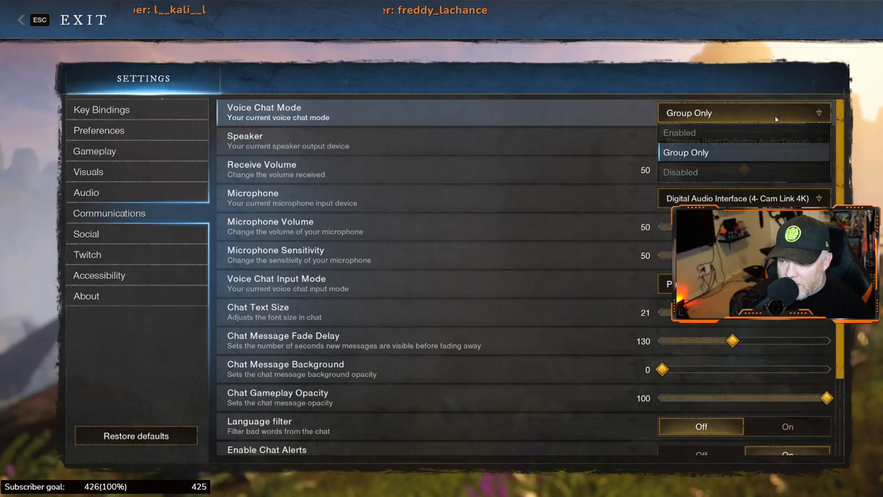
{"action": "mouse_move", "coordinate": [679, 132]}
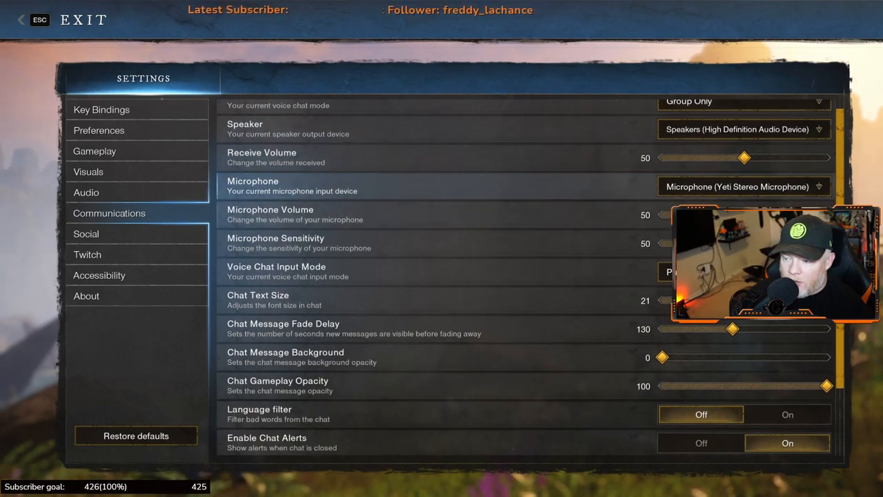
{"action": "scroll", "scroll_direction": "down", "scroll_amount": 3}
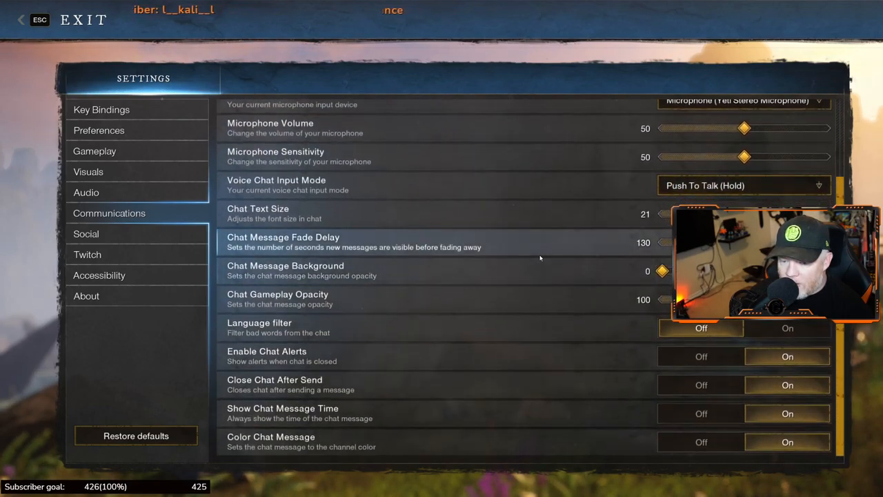
{"action": "left_click", "coordinate": [86, 234]}
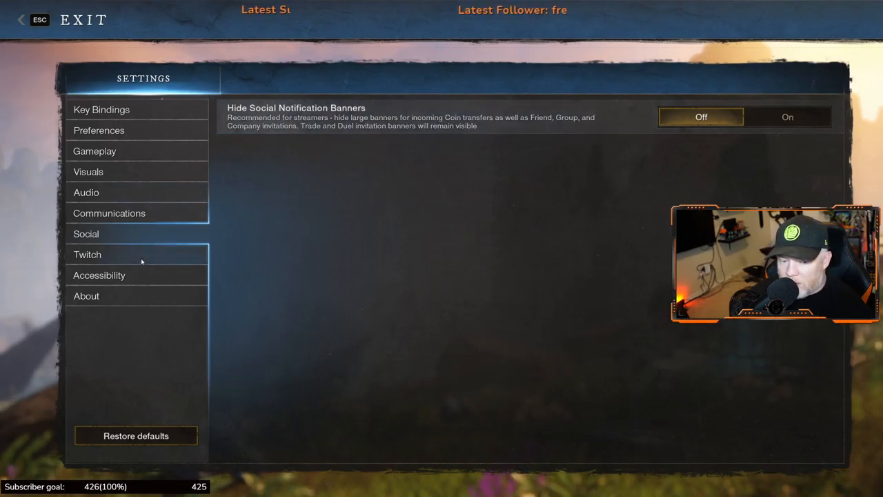
Glance at the Twitch streamer options, then return to the Visuals settings
{"action": "left_click", "coordinate": [87, 254]}
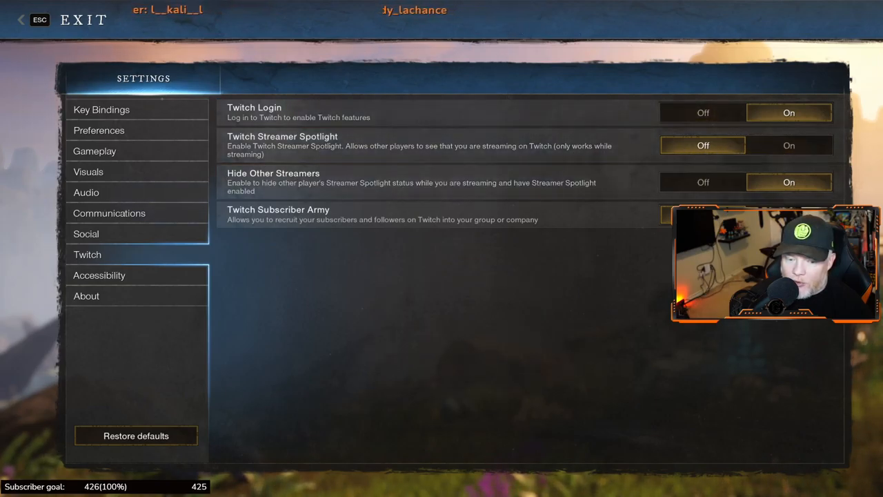
{"action": "left_click", "coordinate": [88, 171]}
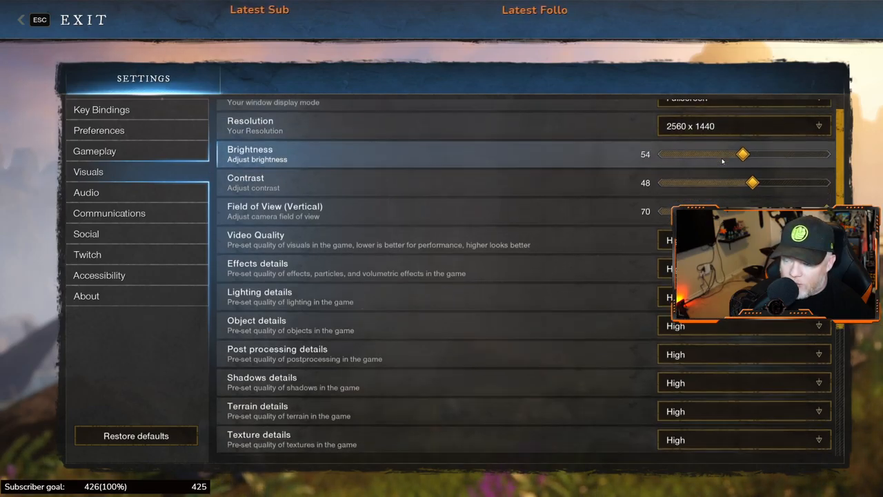
{"action": "scroll", "scroll_direction": "down", "scroll_amount": 3}
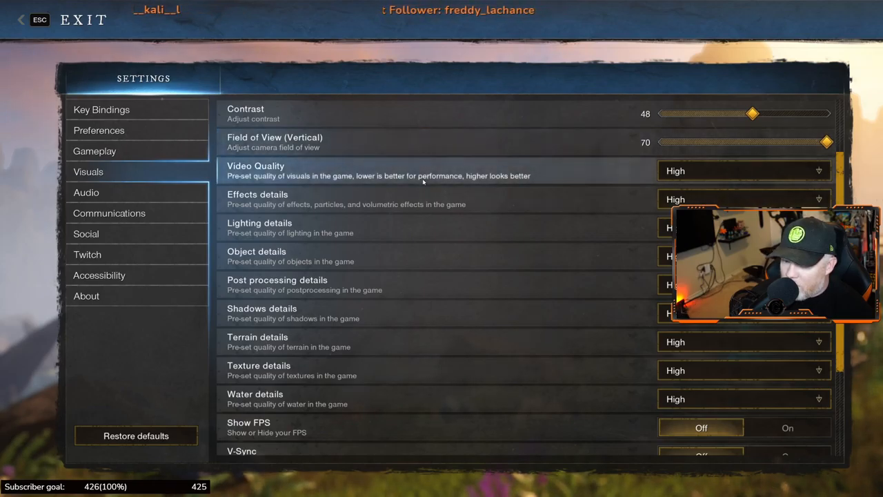
{"action": "left_click", "coordinate": [745, 171]}
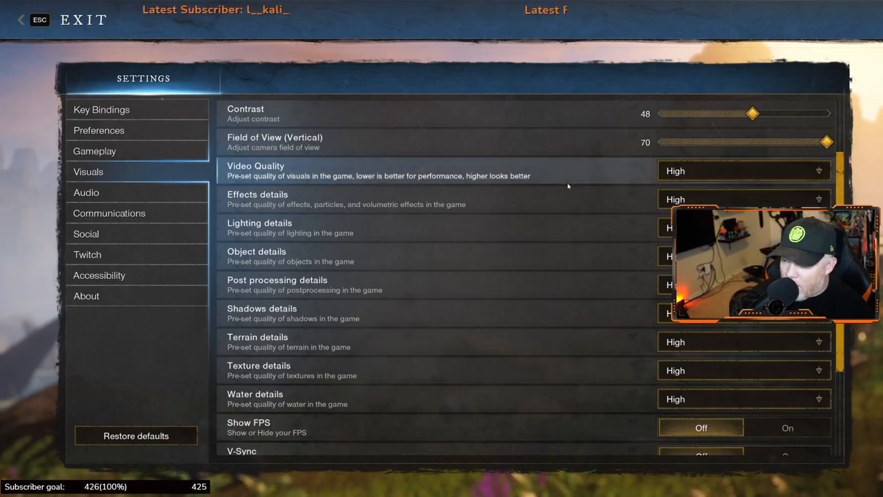
{"action": "mouse_move", "coordinate": [558, 210]}
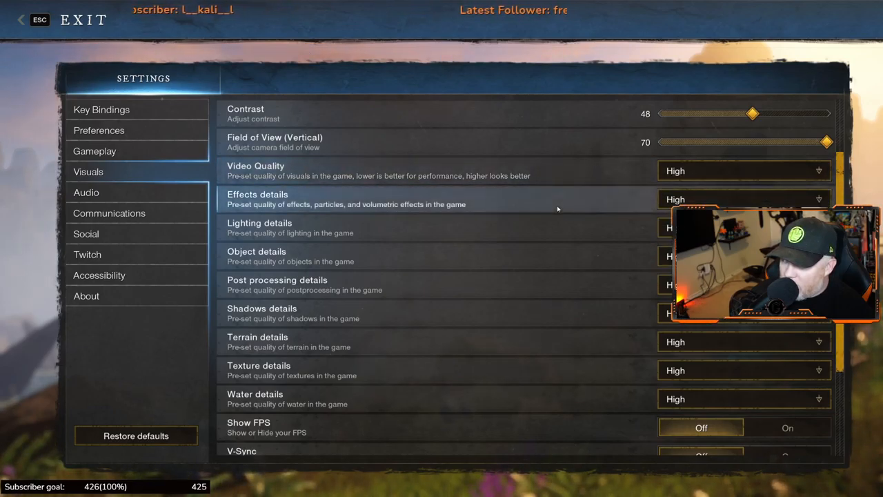
{"action": "mouse_move", "coordinate": [555, 227]}
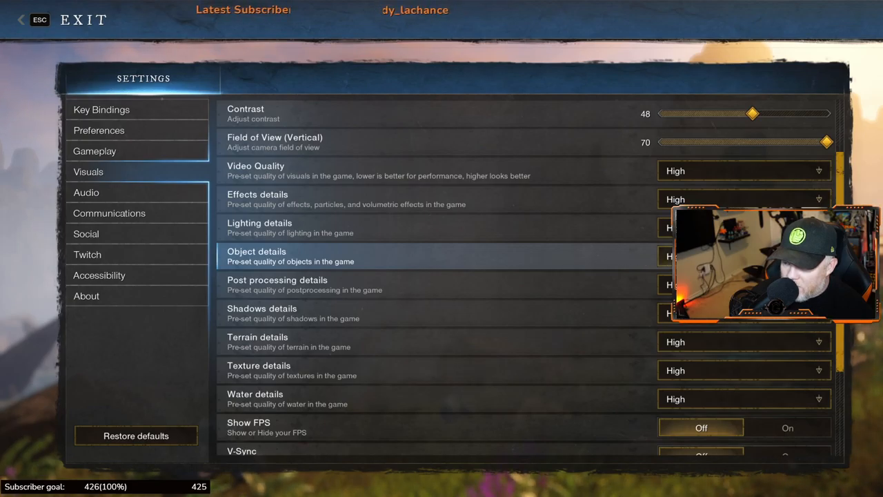
{"action": "mouse_move", "coordinate": [613, 279]}
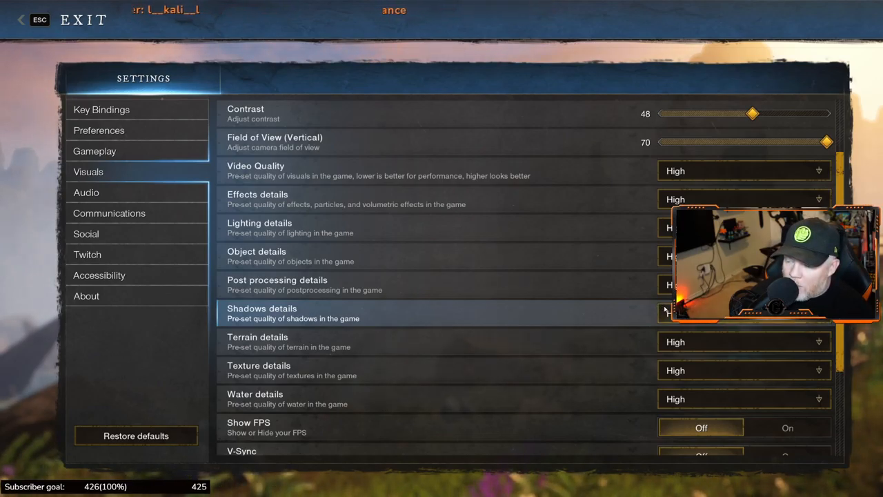
{"action": "mouse_move", "coordinate": [541, 345]}
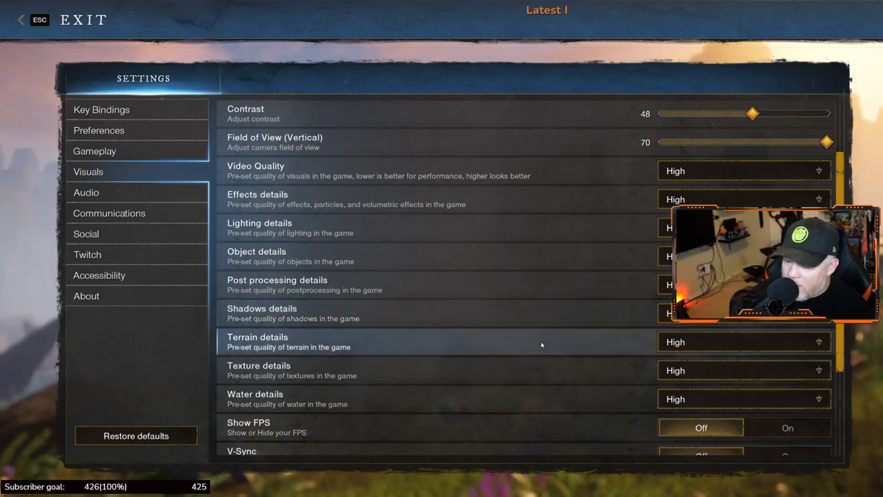
{"action": "mouse_move", "coordinate": [677, 339]}
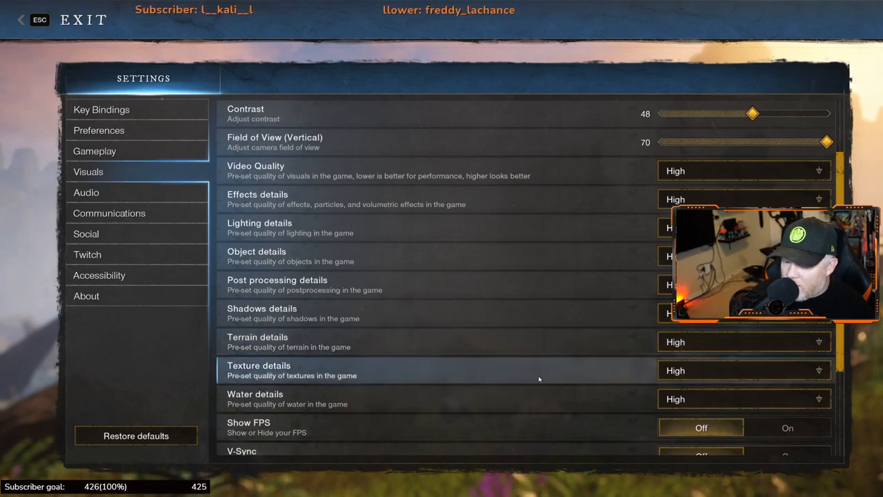
{"action": "scroll", "scroll_direction": "down", "scroll_amount": 3}
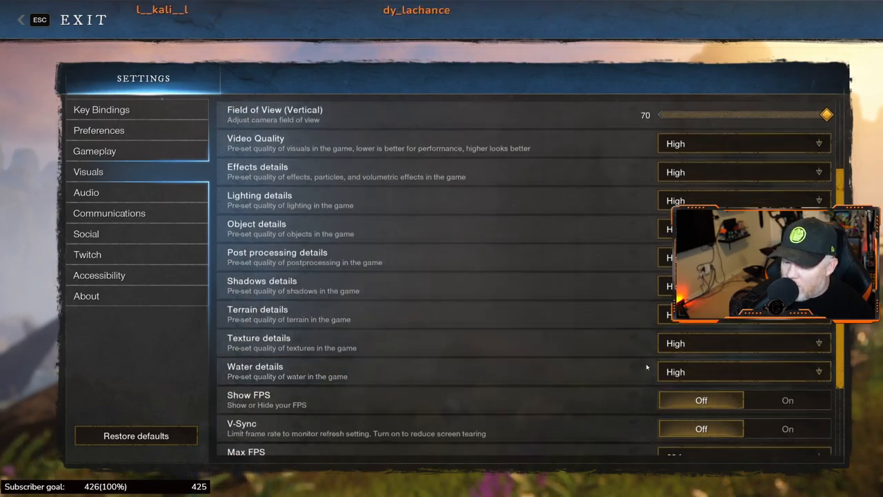
Check Show FPS, V-Sync and Max FPS options, then move to Key Bindings
{"action": "scroll", "scroll_direction": "down", "scroll_amount": 3}
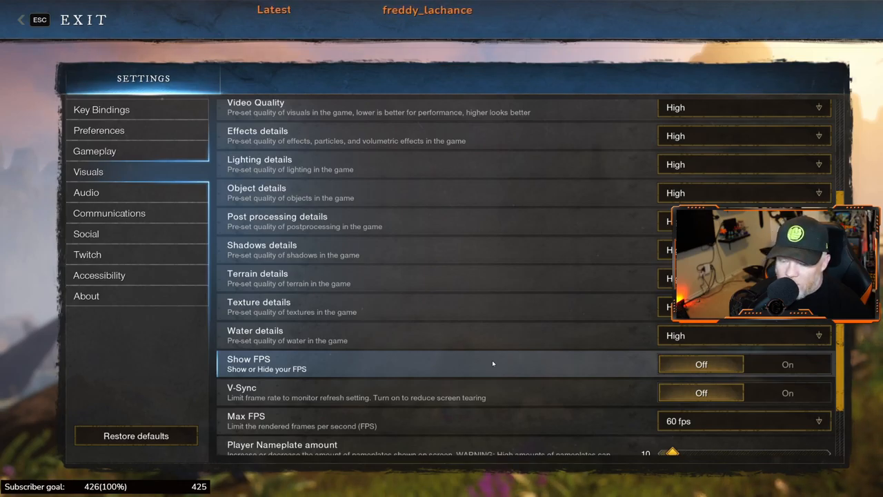
{"action": "scroll", "scroll_direction": "down", "scroll_amount": 3}
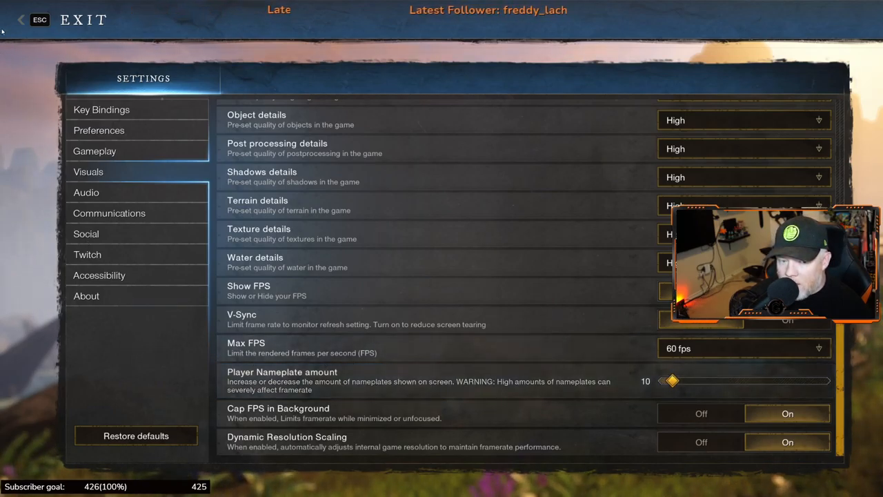
{"action": "left_click", "coordinate": [102, 110]}
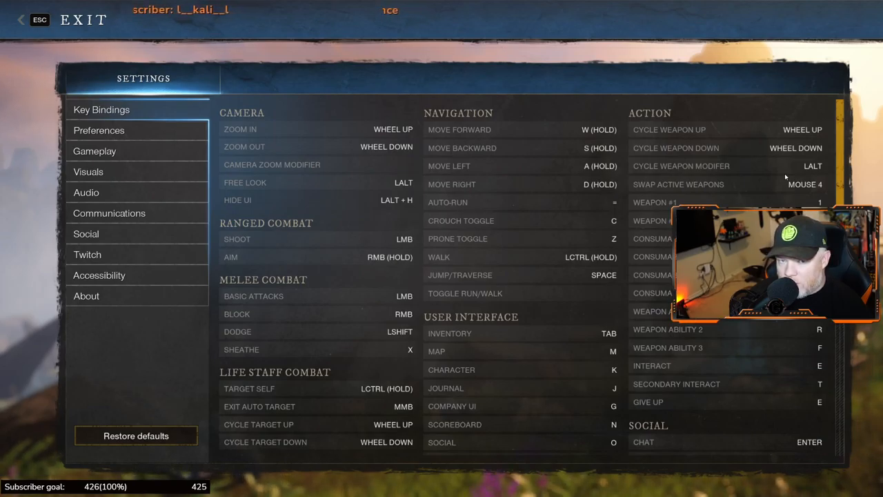
{"action": "mouse_move", "coordinate": [690, 185]}
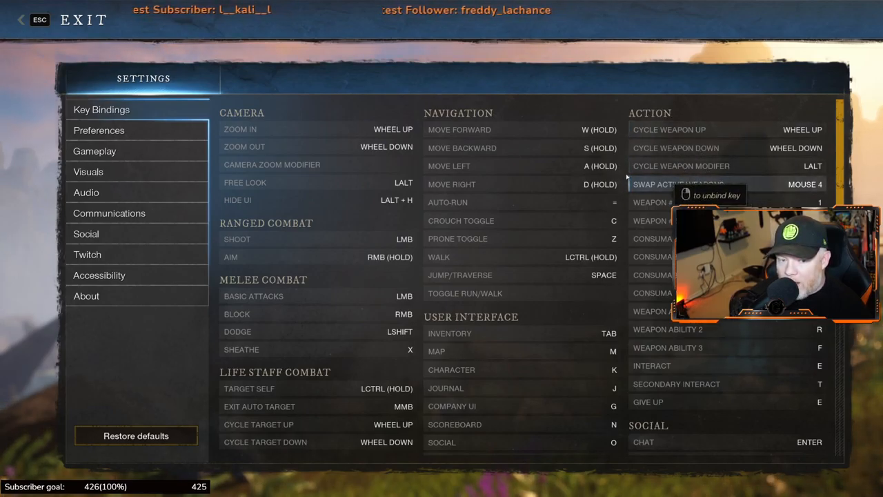
{"action": "scroll", "scroll_direction": "down", "scroll_amount": 3}
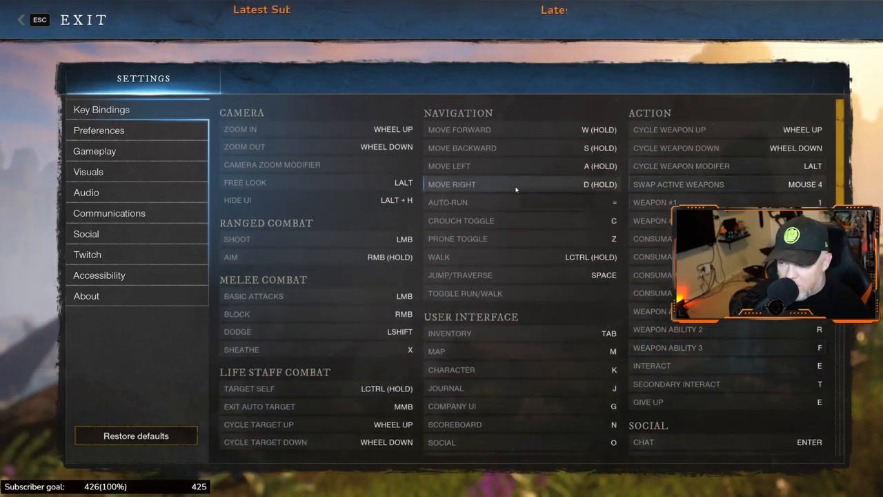
Return to Preferences and review the Bandwidth Mode choices
{"action": "left_click", "coordinate": [99, 130]}
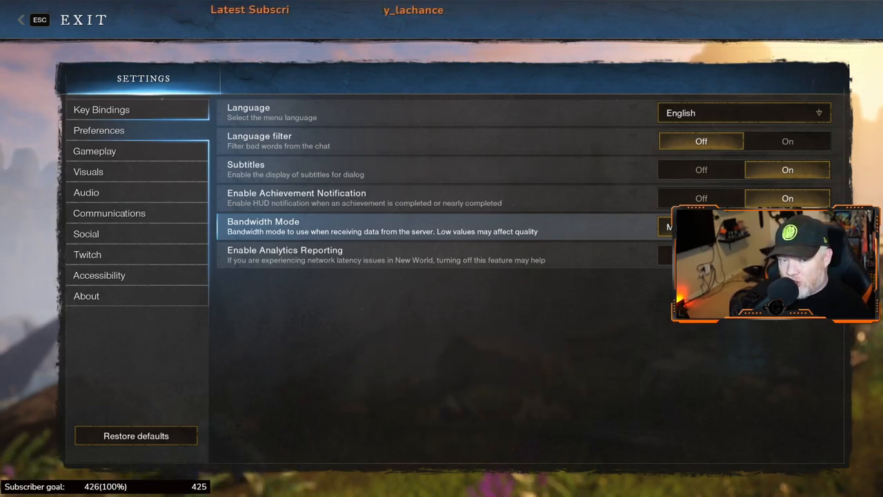
{"action": "left_click", "coordinate": [669, 226]}
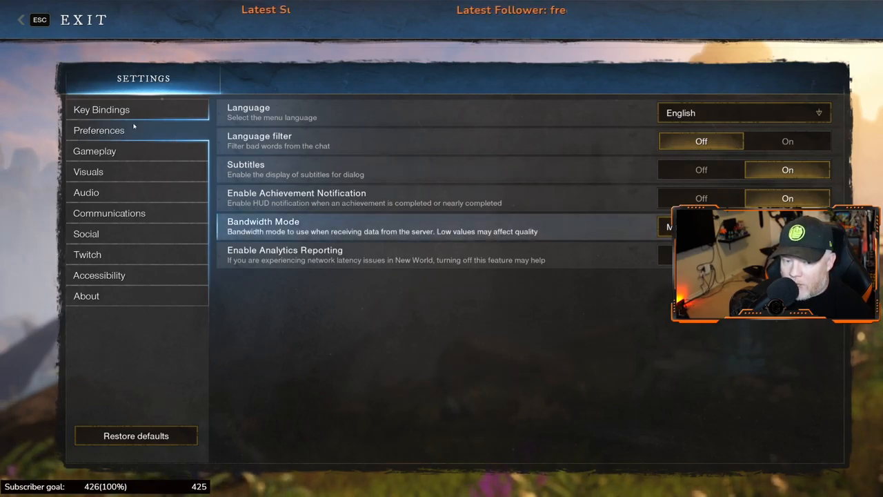
Review the Gameplay page, scrolling through all the HUD toggle options
{"action": "left_click", "coordinate": [94, 150]}
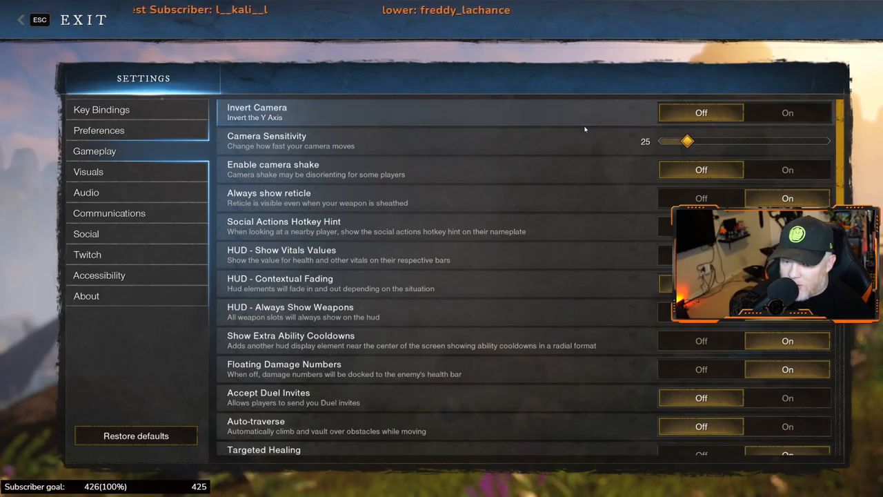
{"action": "scroll", "scroll_direction": "down", "scroll_amount": 3}
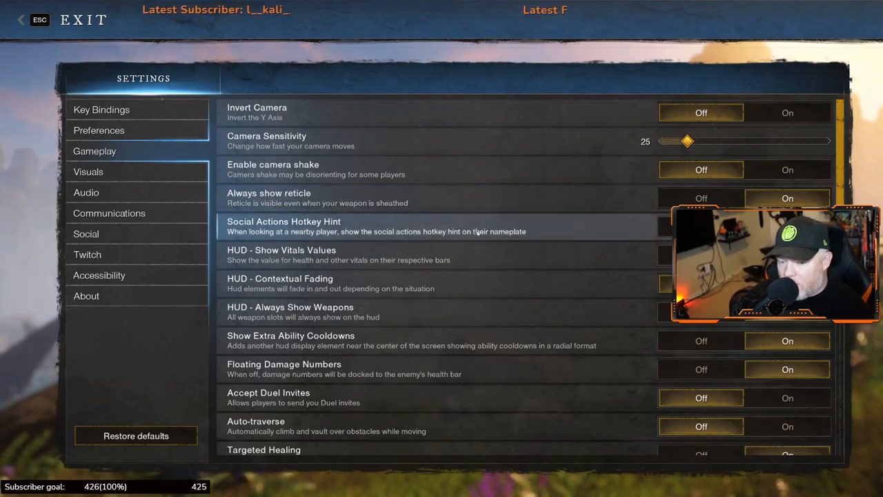
{"action": "scroll", "scroll_direction": "down", "scroll_amount": 3}
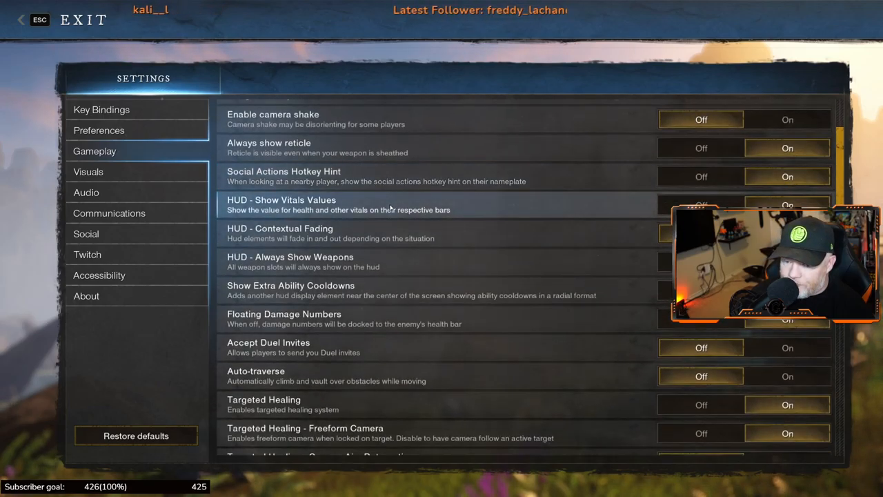
{"action": "mouse_move", "coordinate": [423, 279]}
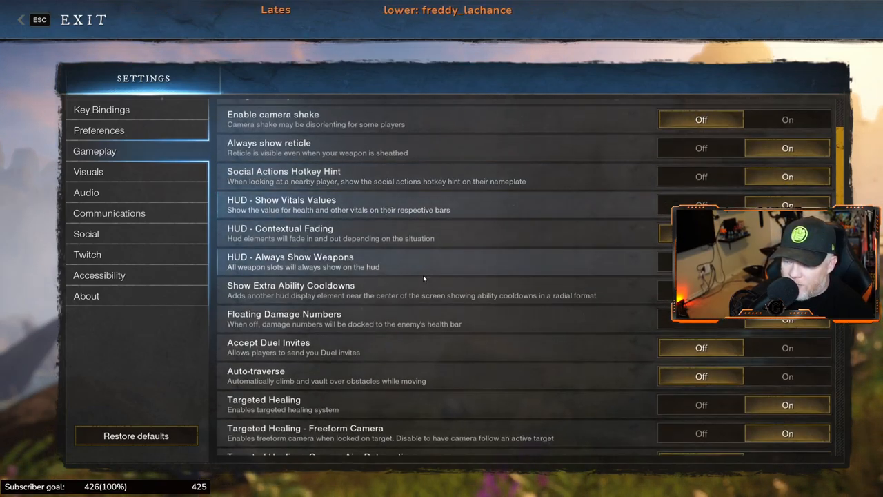
{"action": "scroll", "scroll_direction": "down", "scroll_amount": 3}
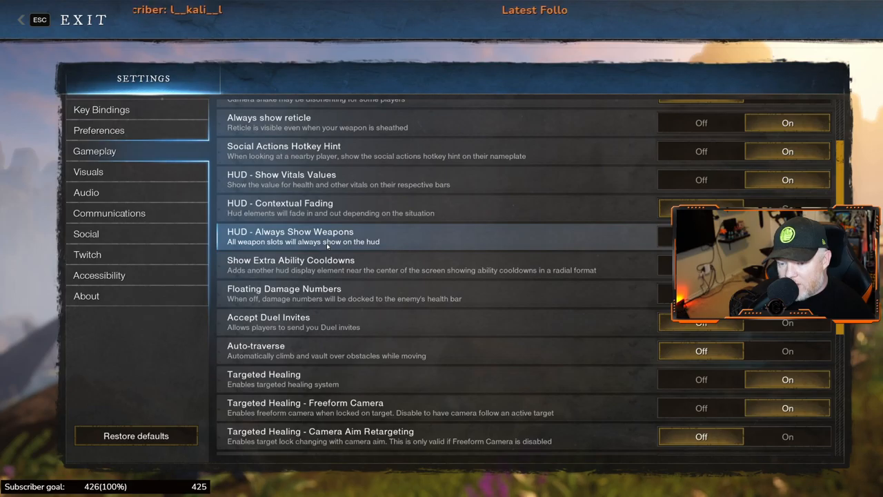
{"action": "mouse_move", "coordinate": [329, 265]}
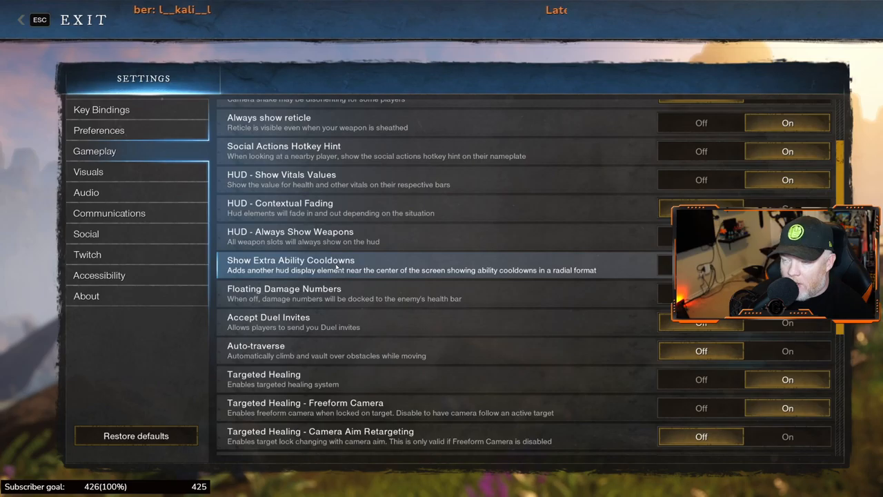
{"action": "scroll", "scroll_direction": "down", "scroll_amount": 3}
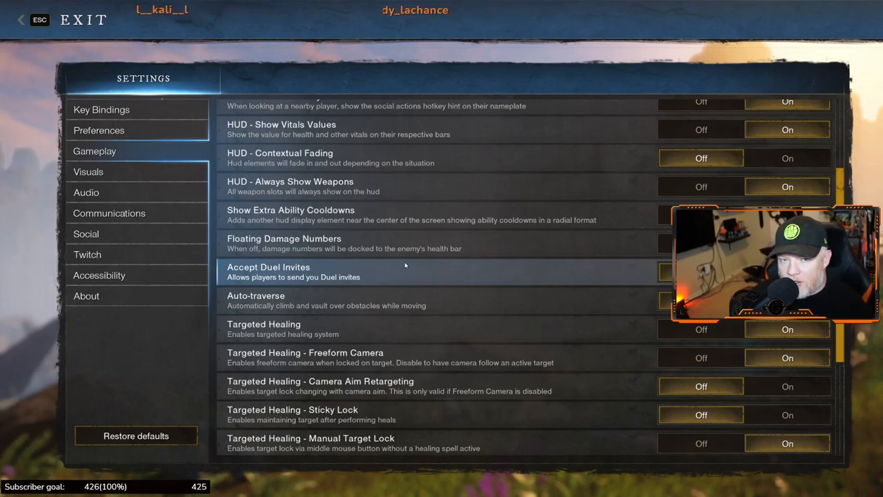
{"action": "scroll", "scroll_direction": "down", "scroll_amount": 3}
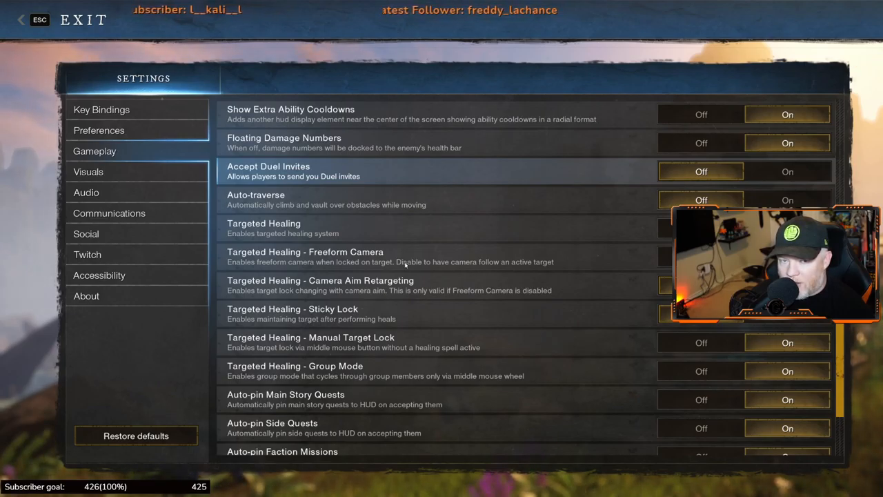
{"action": "scroll", "scroll_direction": "down", "scroll_amount": 3}
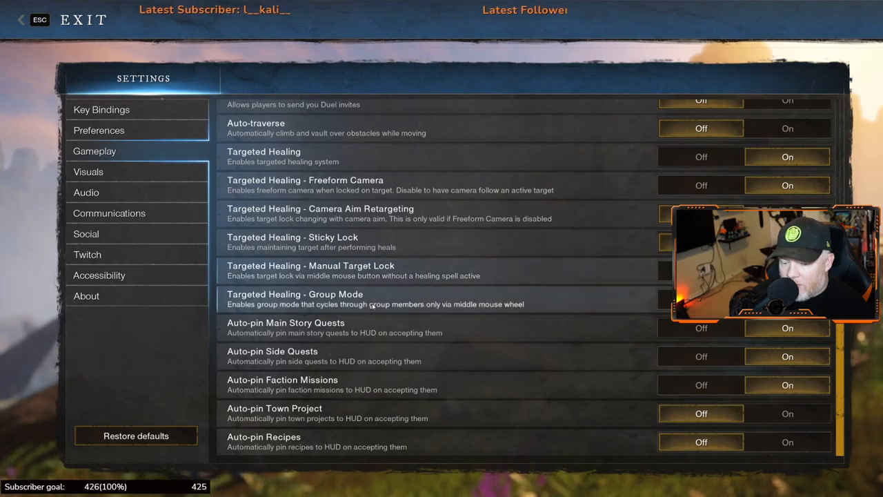
Bring up the Visuals page showing brightness, contrast, field of view 70 and High quality
{"action": "left_click", "coordinate": [88, 172]}
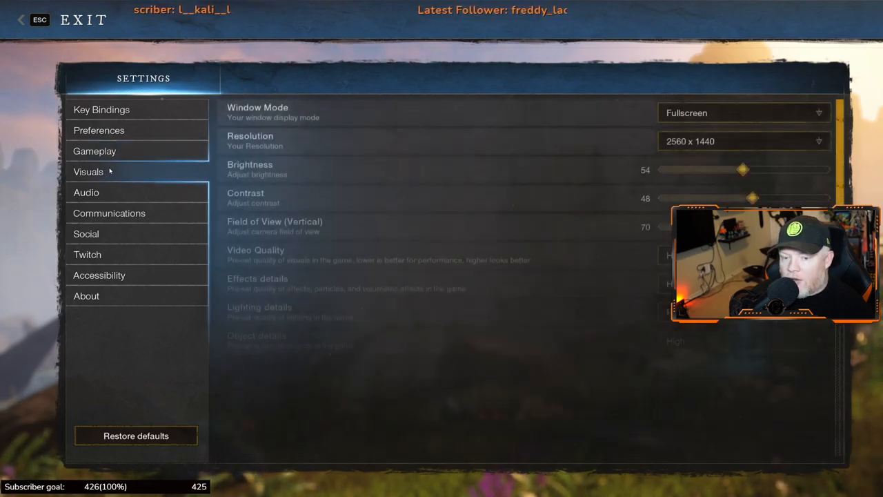
{"action": "scroll", "scroll_direction": "down", "scroll_amount": 3}
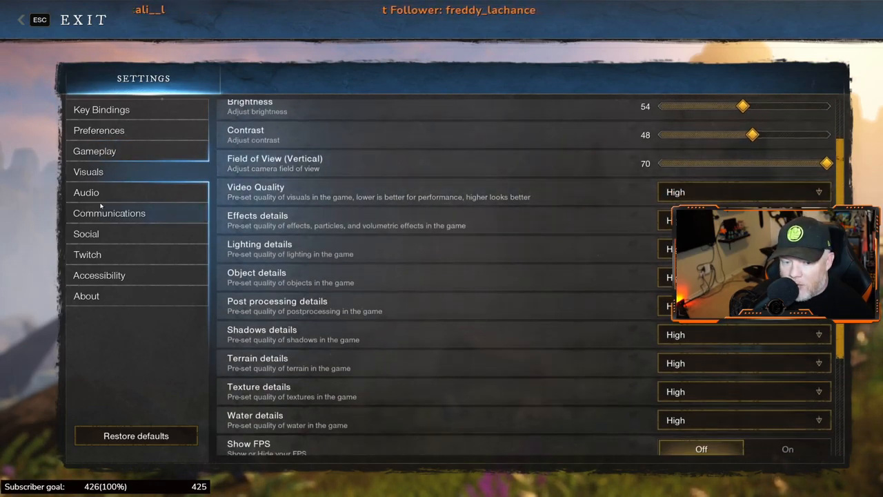
Show the Audio page (master 70, music 40) and the Home Theater output configuration choices
{"action": "left_click", "coordinate": [86, 192]}
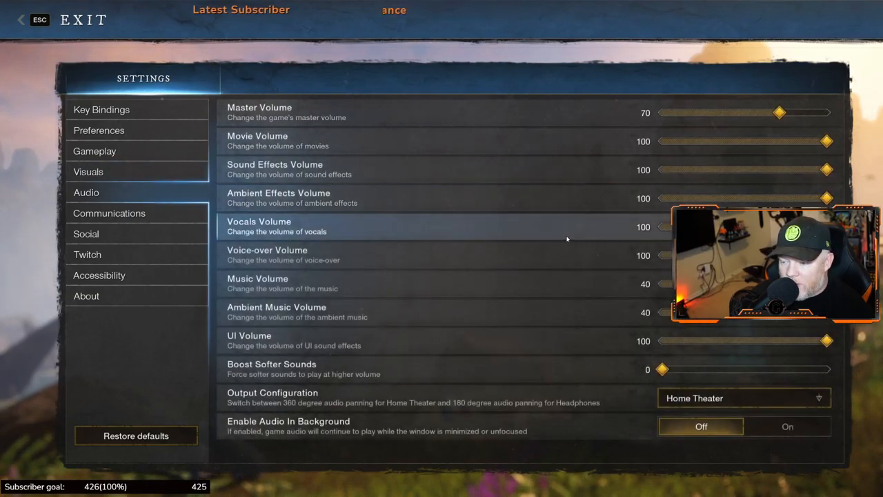
{"action": "mouse_move", "coordinate": [557, 223]}
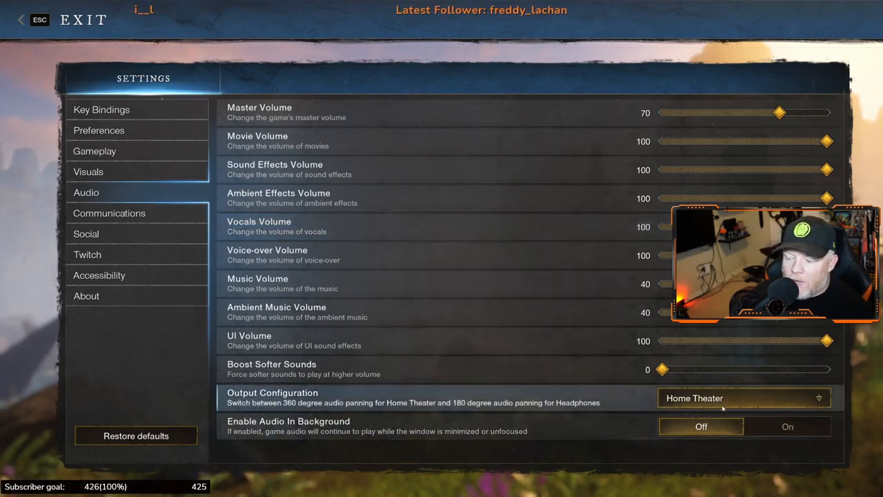
{"action": "left_click", "coordinate": [742, 397]}
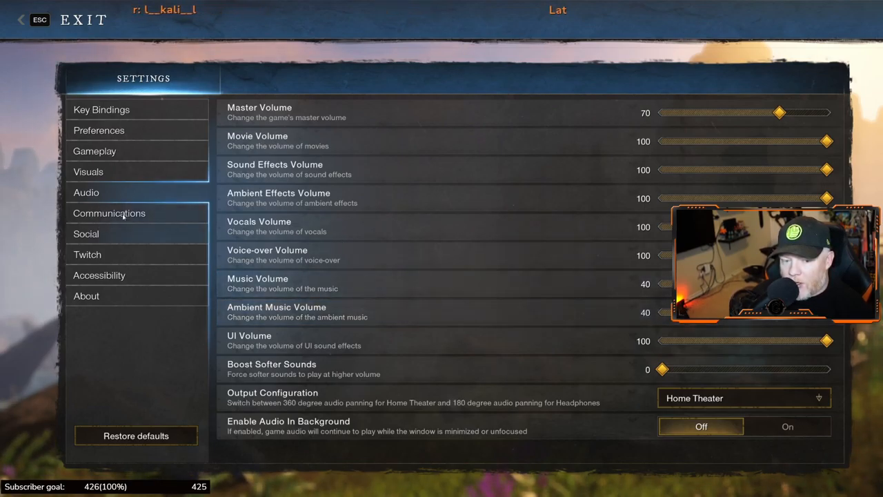
Check on the Communications page that voice chat mode is Group Only
{"action": "left_click", "coordinate": [109, 212]}
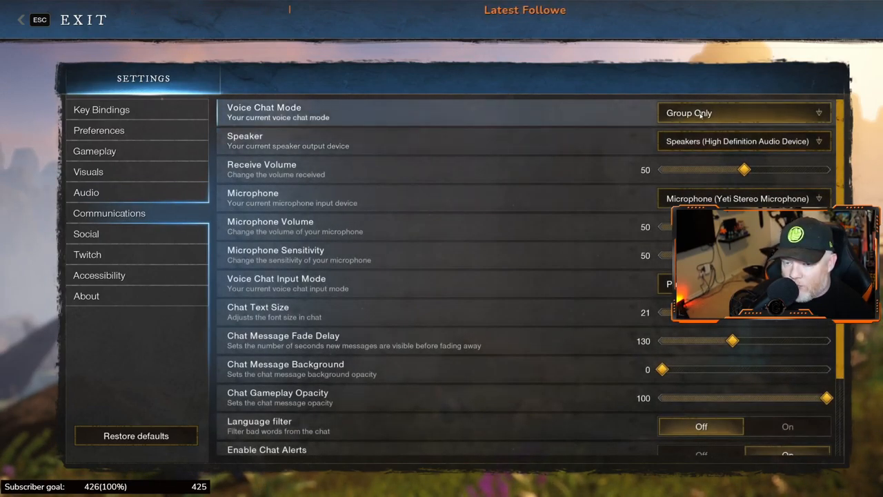
{"action": "left_click", "coordinate": [744, 113]}
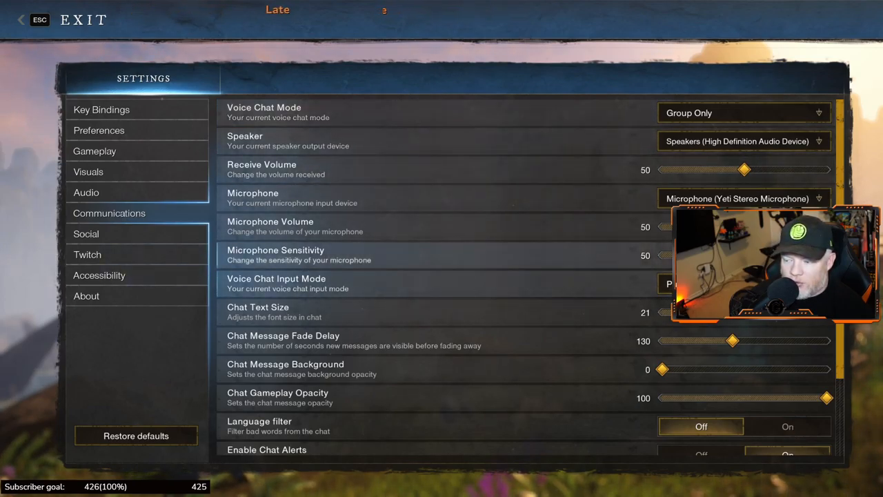
Leave Settings briefly, then reopen it to the Key Bindings list
{"action": "left_click", "coordinate": [85, 233]}
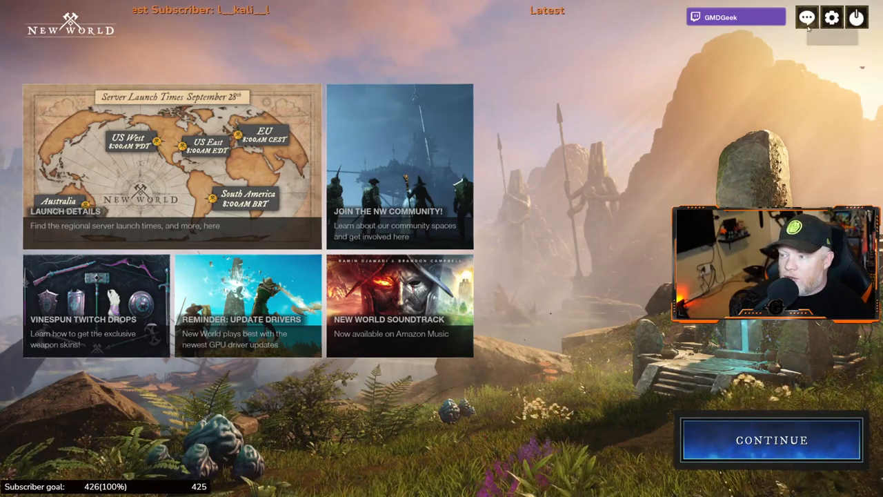
{"action": "left_click", "coordinate": [832, 17]}
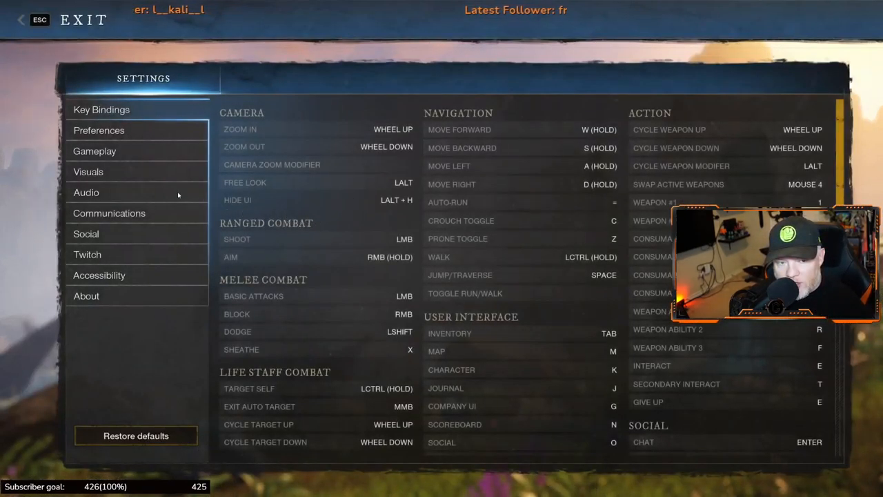